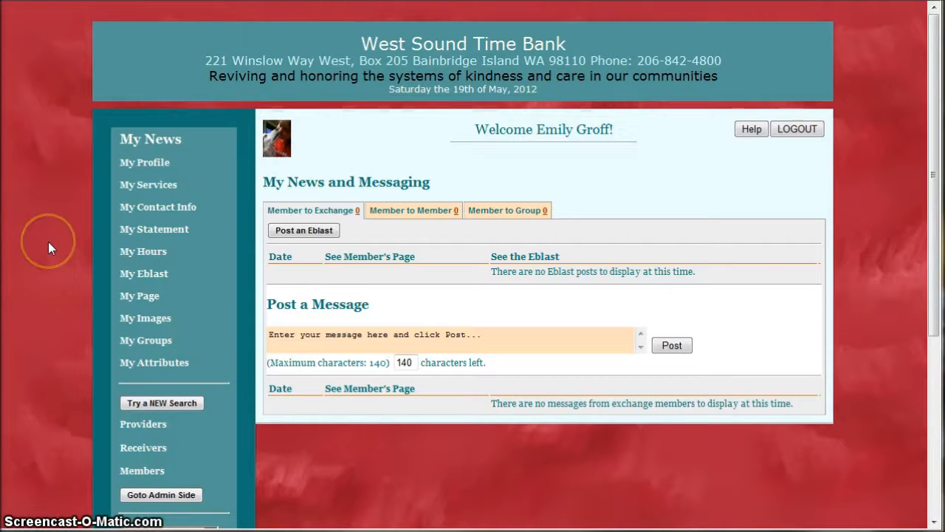
mouse_move(152, 191)
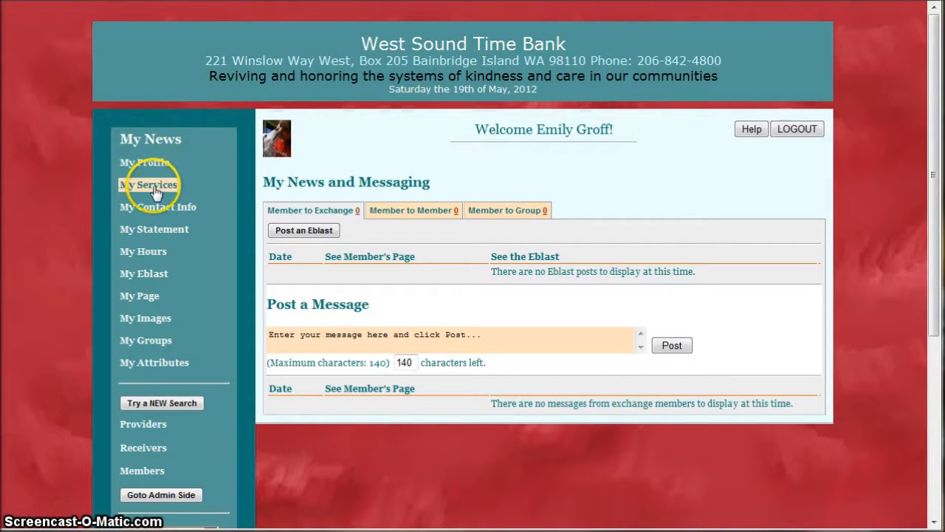
Step: Show My Services and look through each offered service's description
click(148, 184)
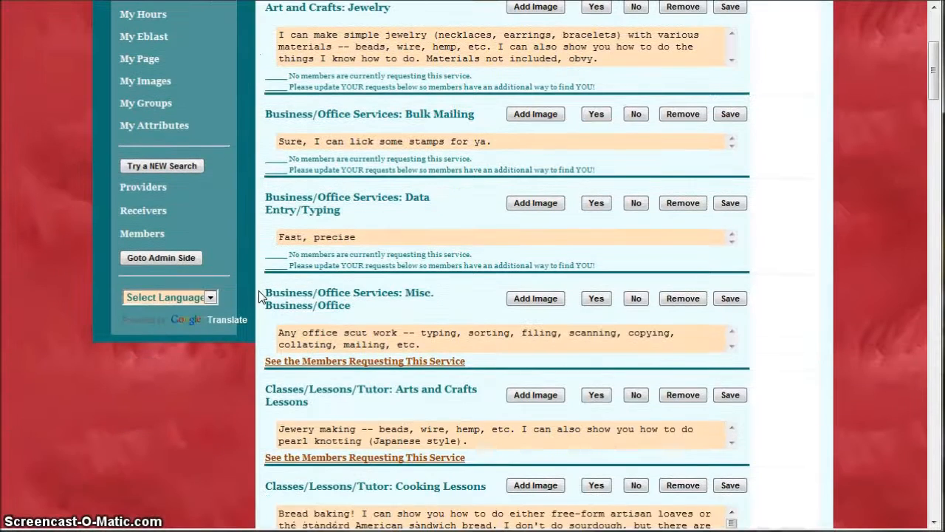
mouse_move(330, 254)
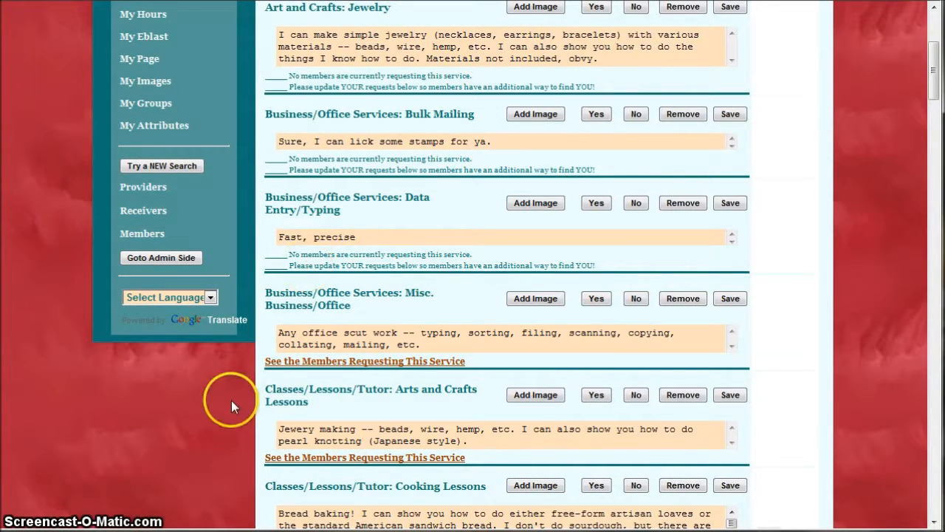
scroll(down, 3)
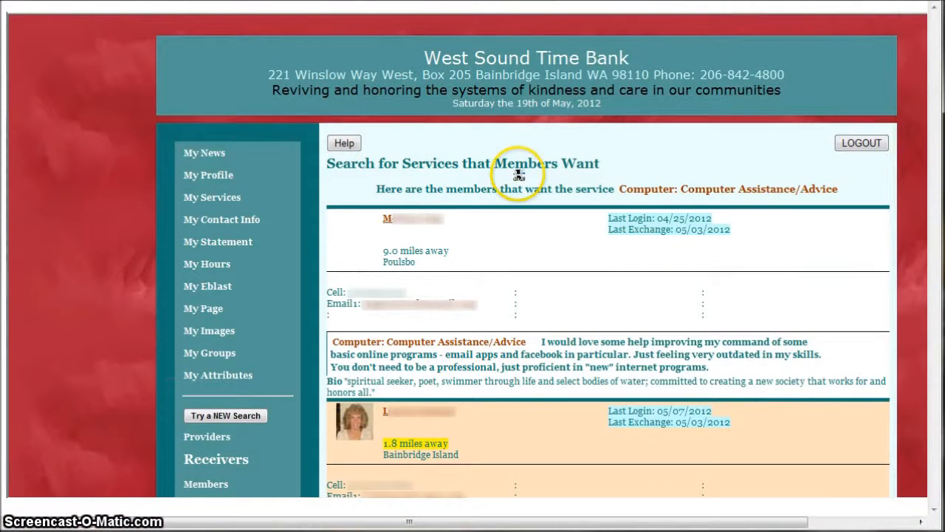
mouse_move(378, 282)
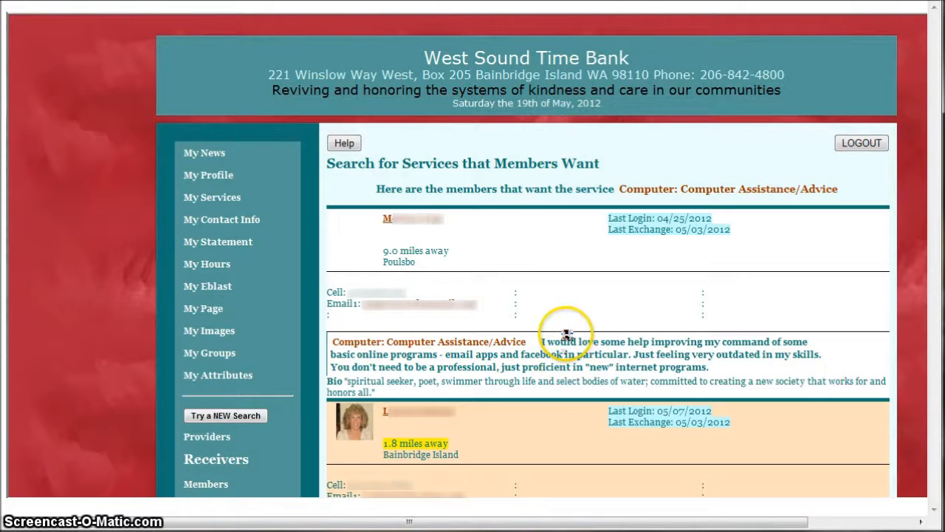
Step: Look through the three members requesting Computer Assistance/Advice and their bios
scroll(down, 3)
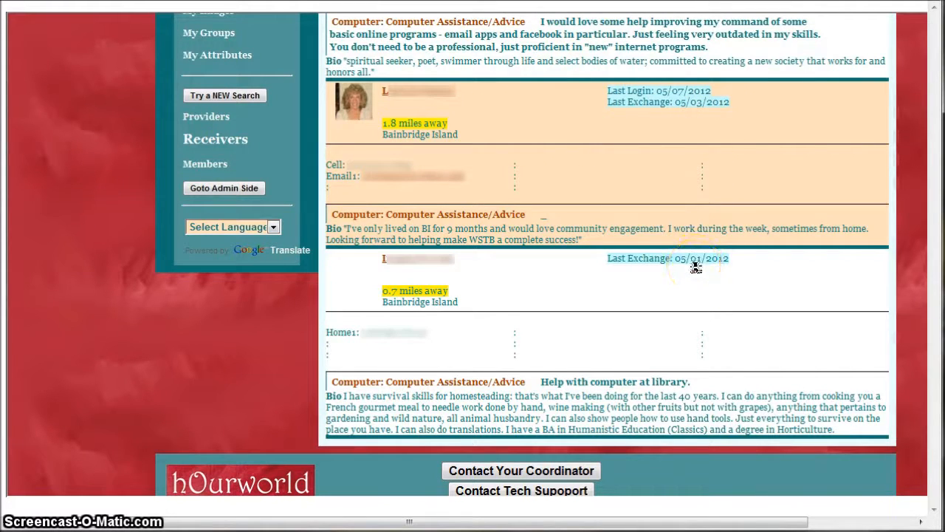
mouse_move(266, 301)
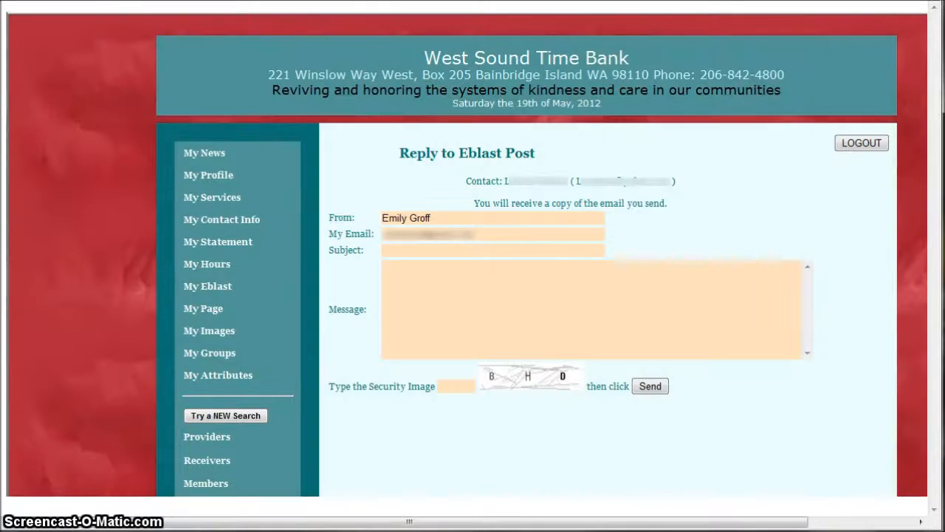
mouse_move(369, 186)
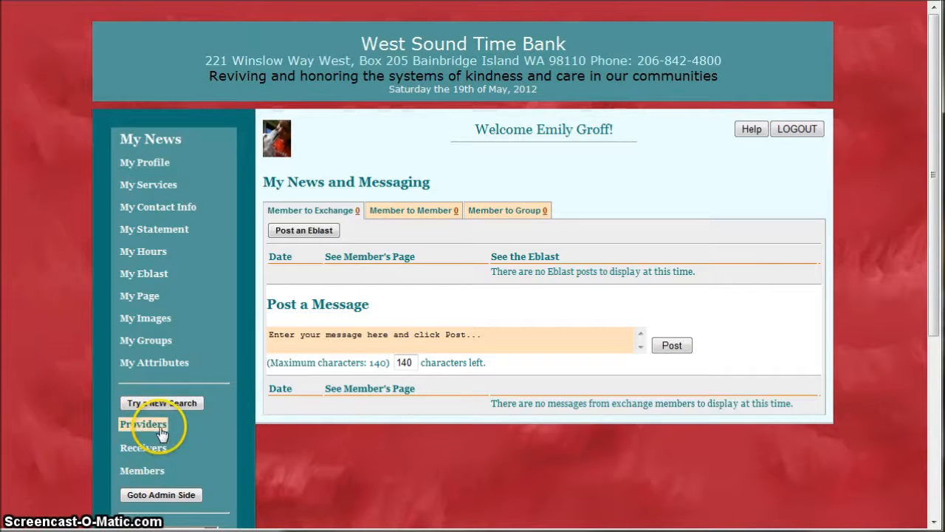
Step: Search Providers and list members offering Garden/Yard: General Garden/Yard
click(145, 424)
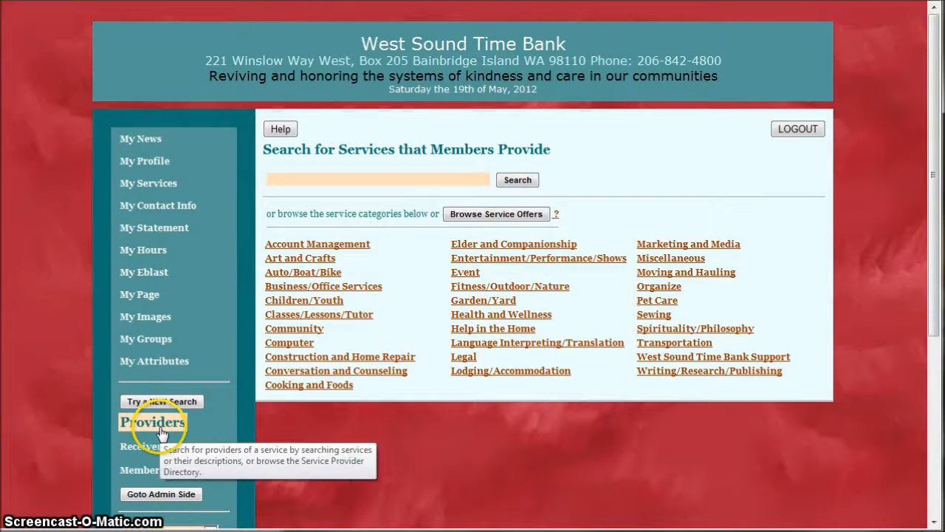
mouse_move(491, 439)
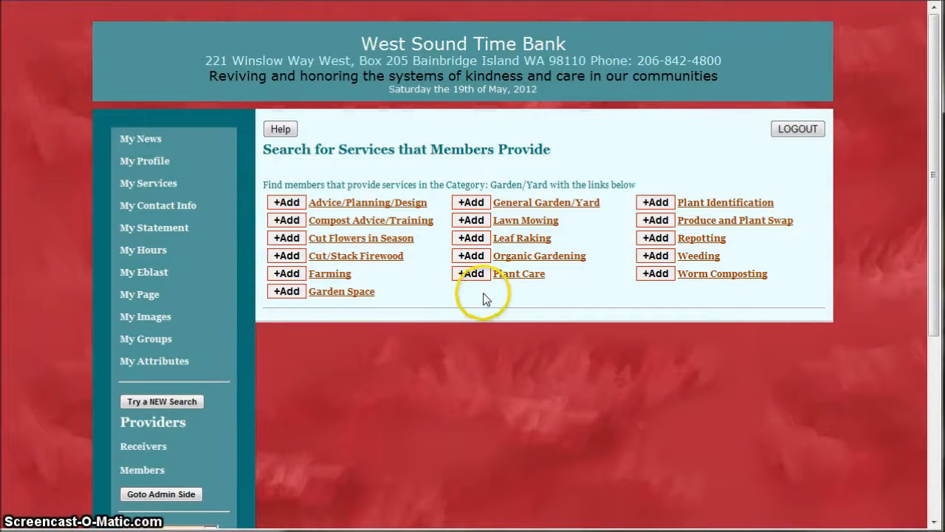
mouse_move(582, 215)
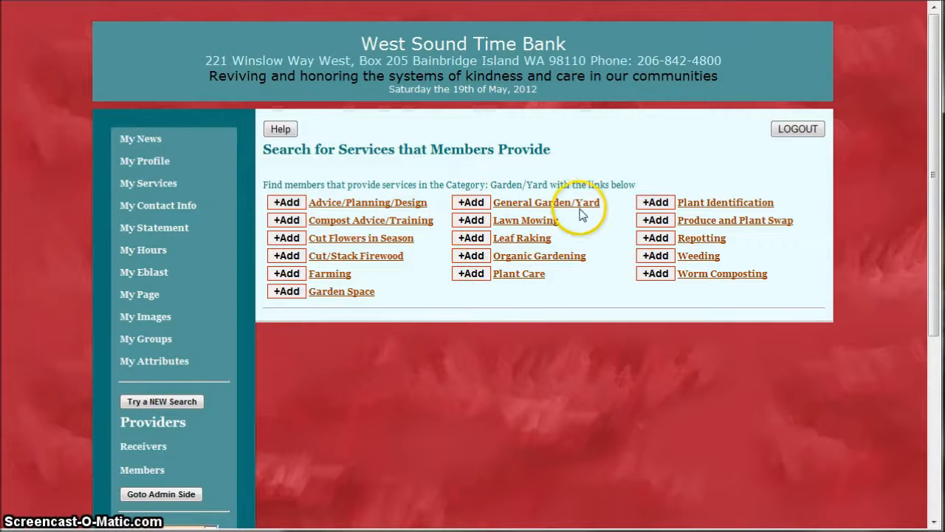
click(548, 202)
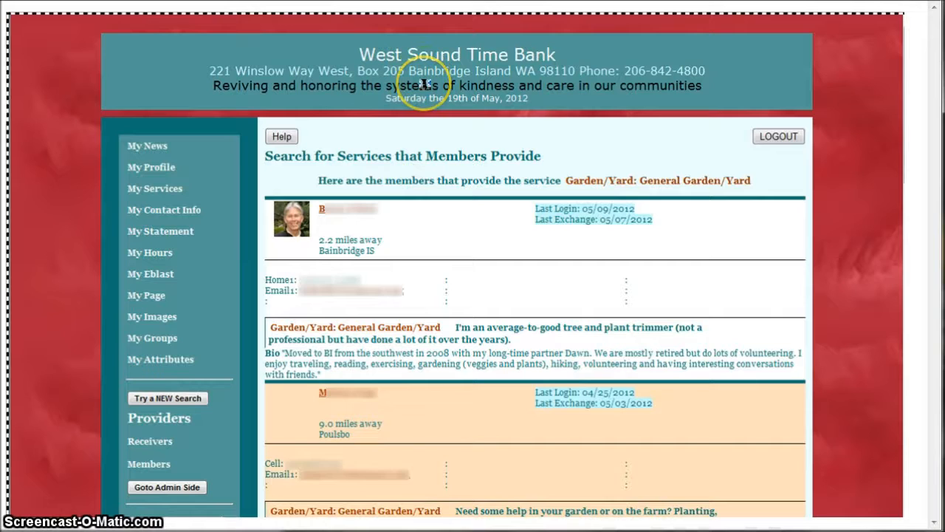
mouse_move(630, 235)
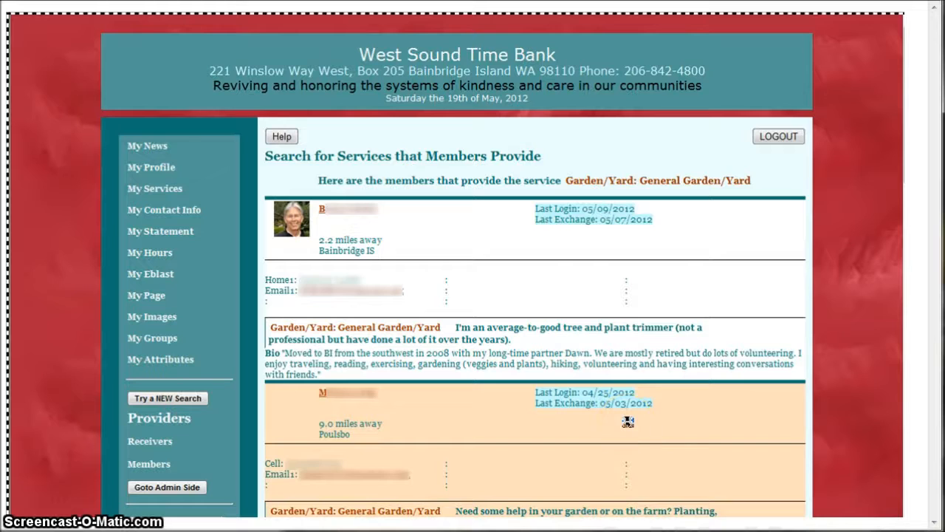
Step: Return to the My News home page after reviewing the garden providers
click(147, 146)
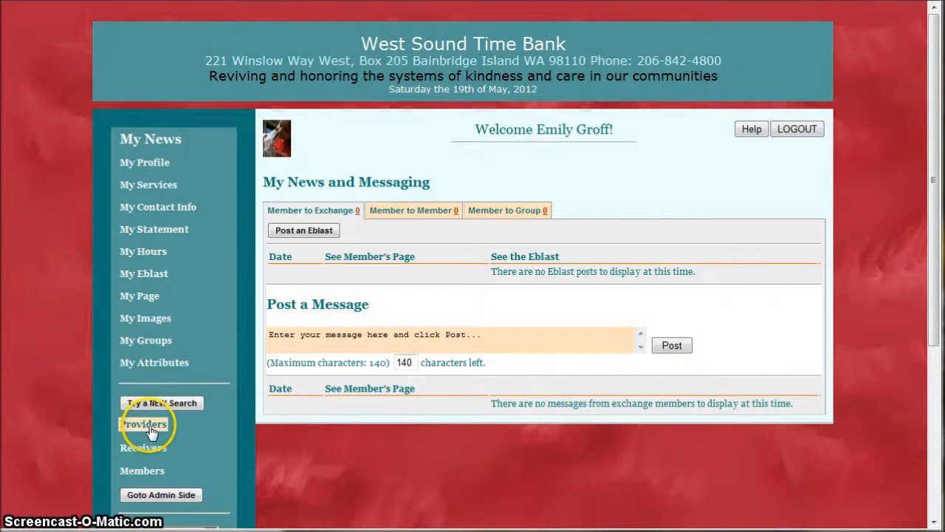
Step: From the provider/receiver search, browse all service requests as a full directory
click(144, 424)
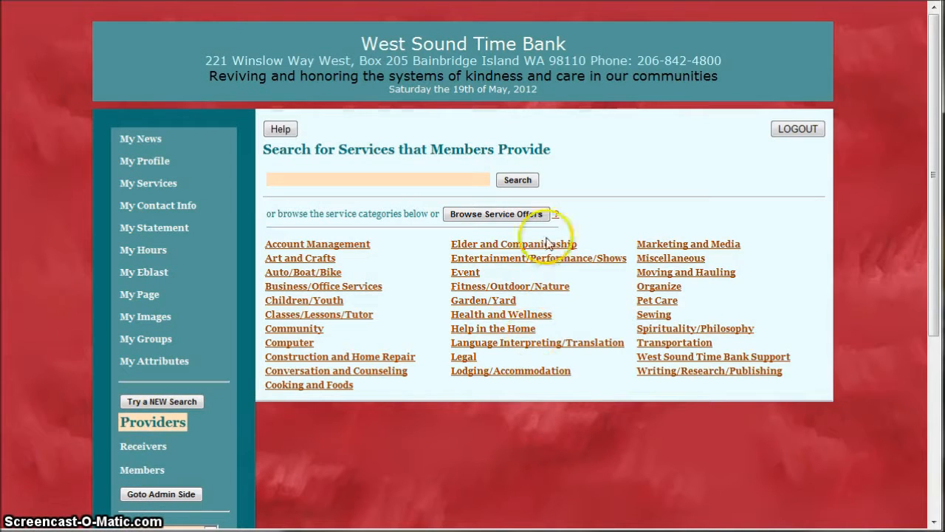
mouse_move(509, 218)
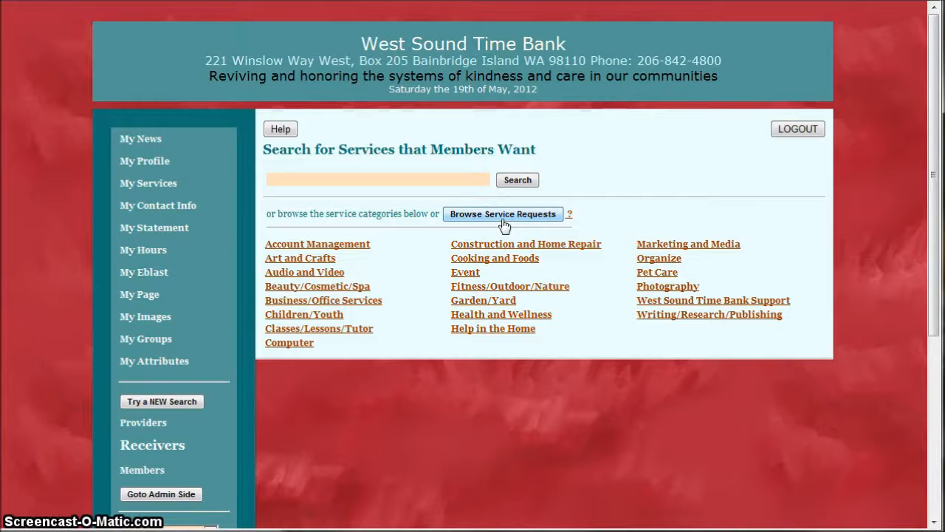
click(503, 215)
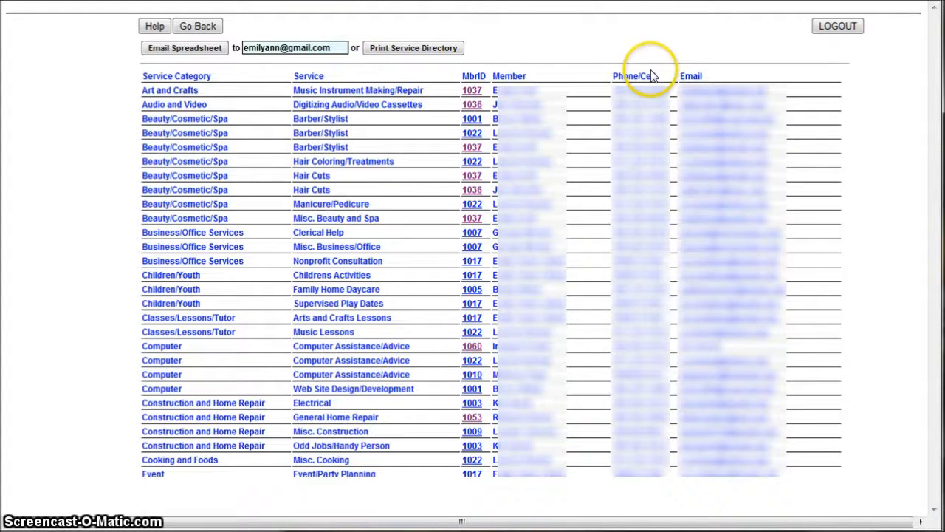
mouse_move(480, 135)
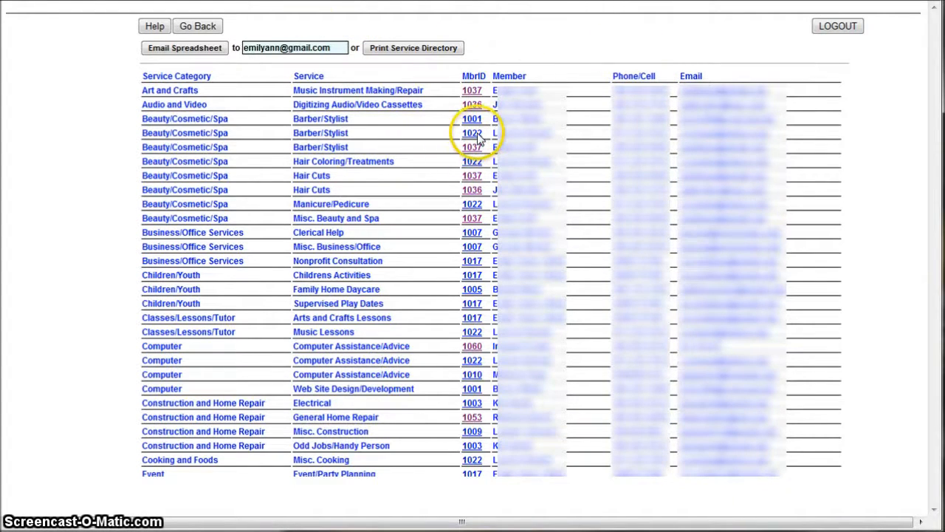
Step: Follow a member's MbrID link to view their bio, contact info and services
click(471, 132)
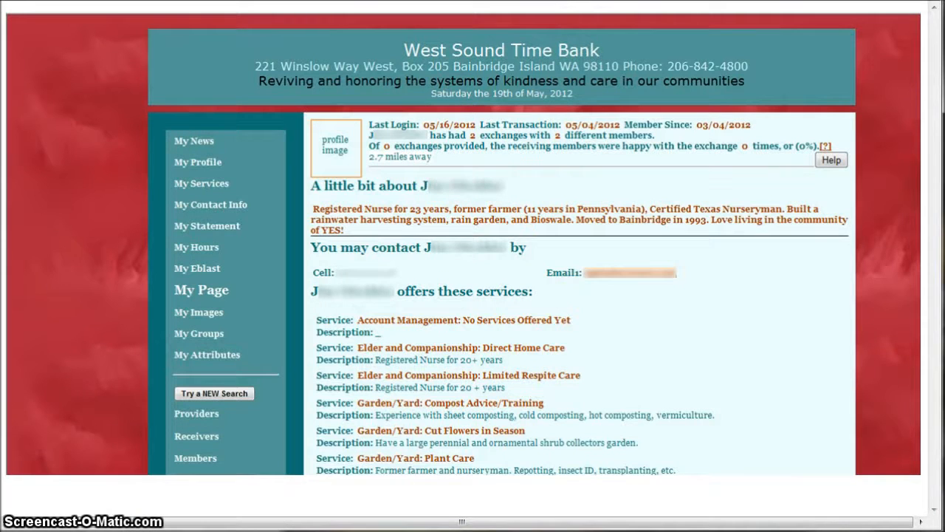
mouse_move(177, 69)
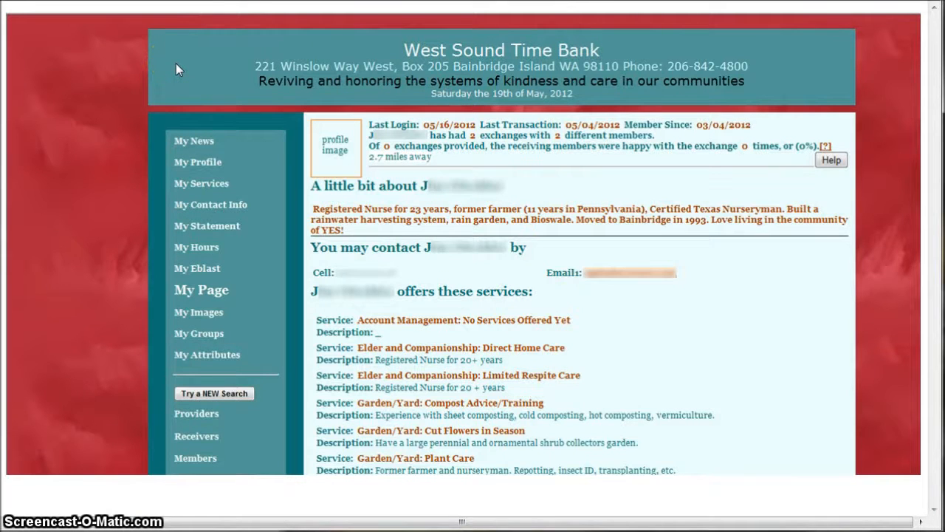